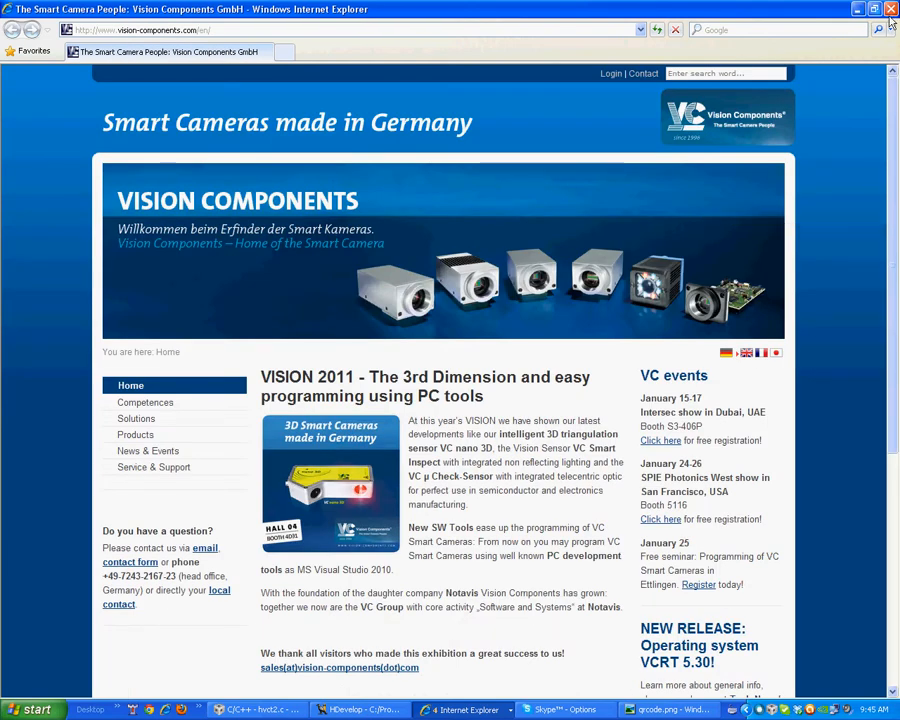
- Bring the Internet Explorer window with the Vision Components homepage to the front
click(872, 12)
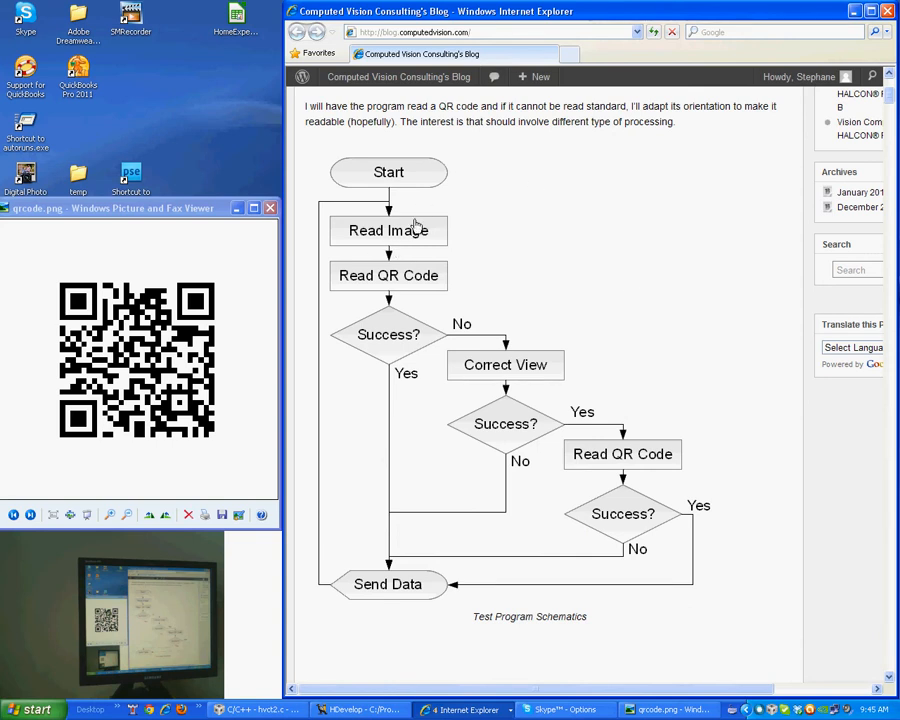
mouse_move(408, 292)
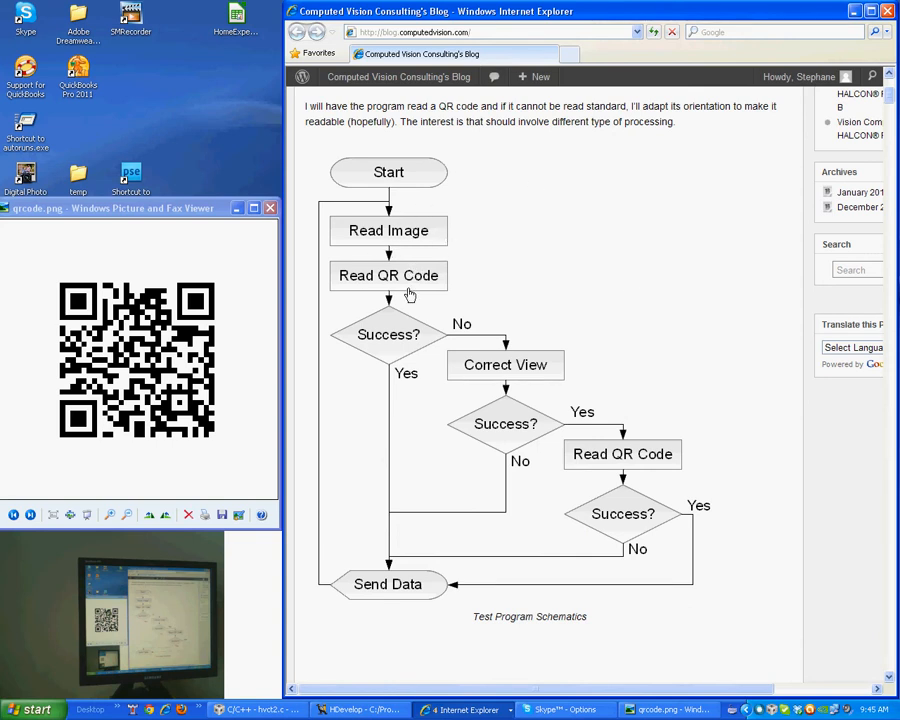
mouse_move(388, 288)
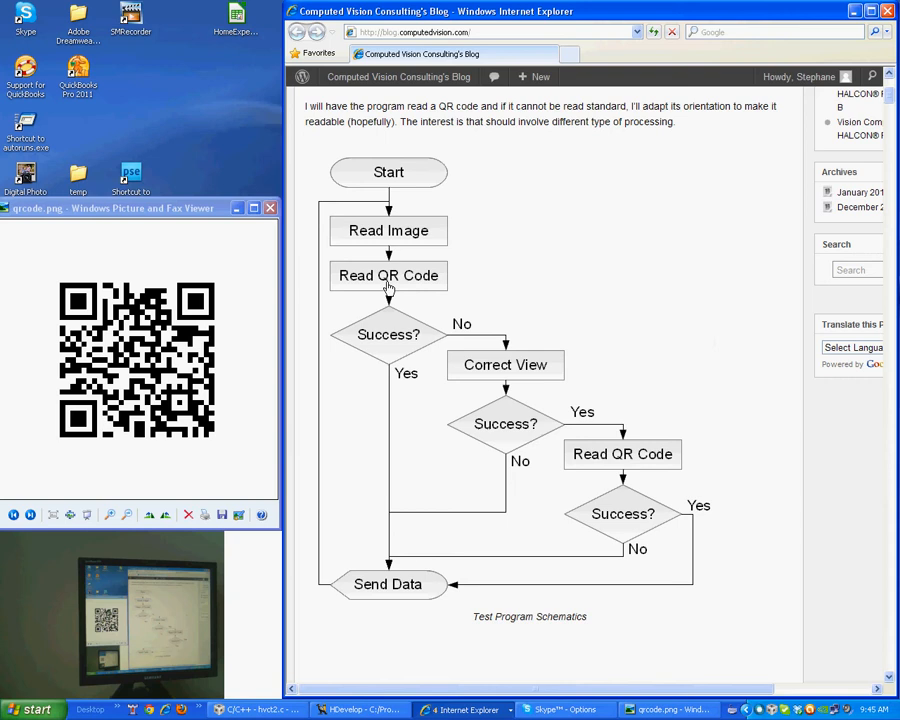
mouse_move(384, 346)
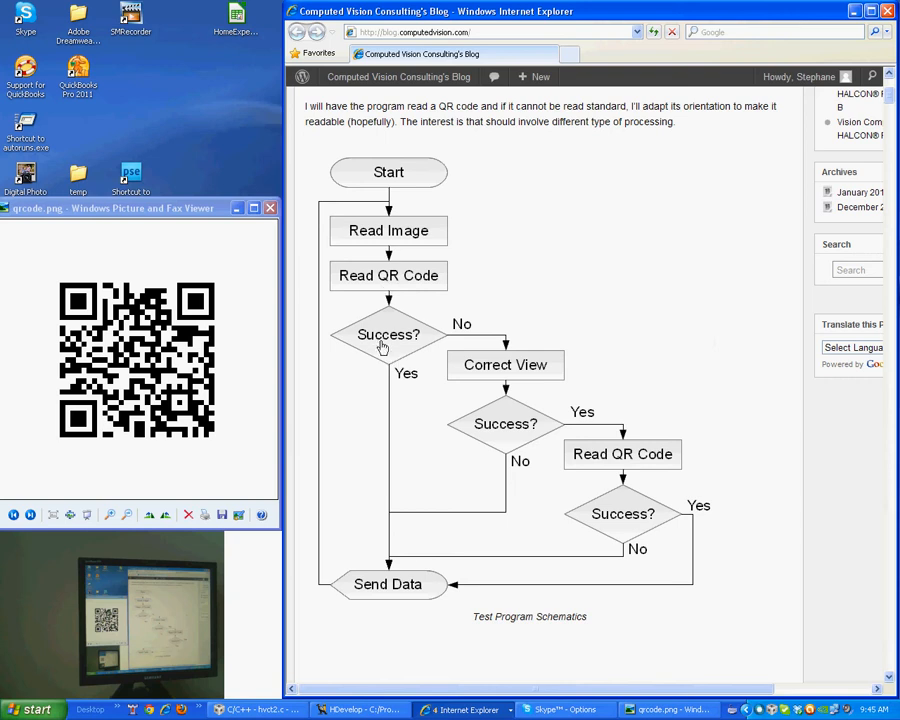
mouse_move(348, 584)
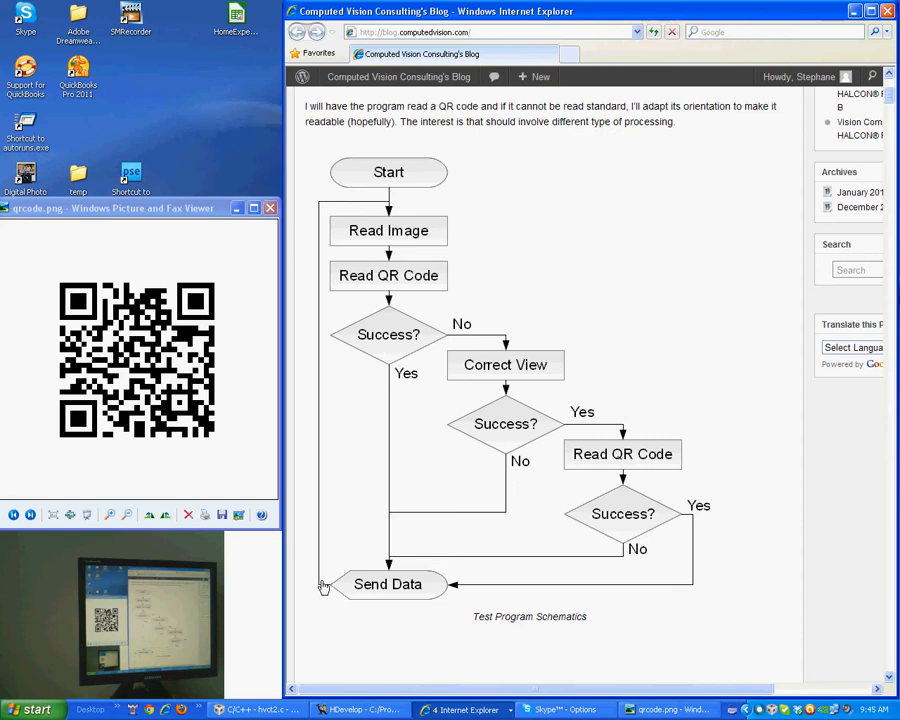
mouse_move(390, 230)
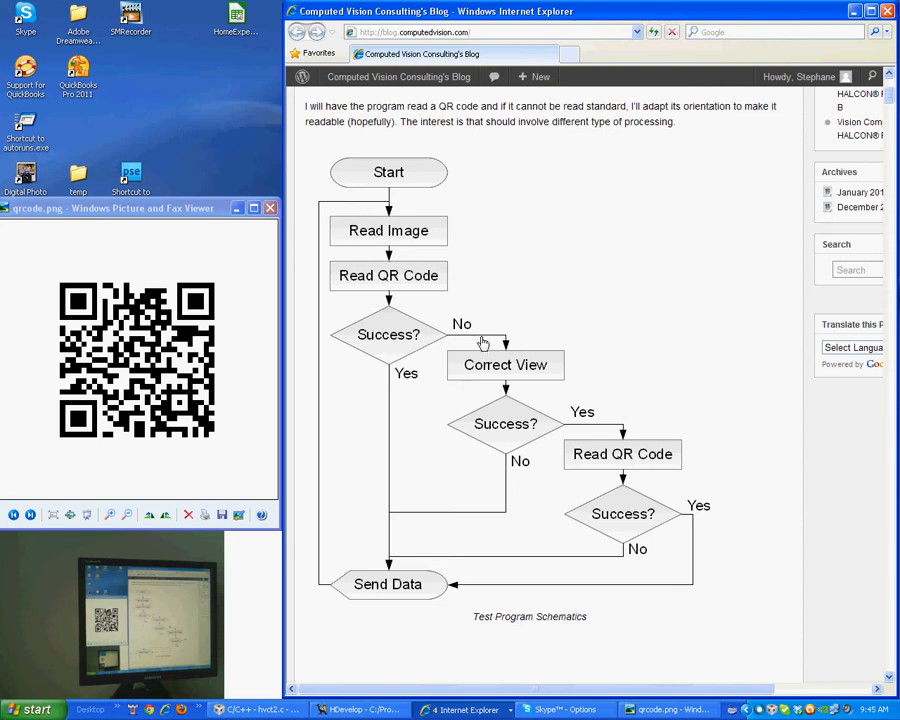
mouse_move(492, 394)
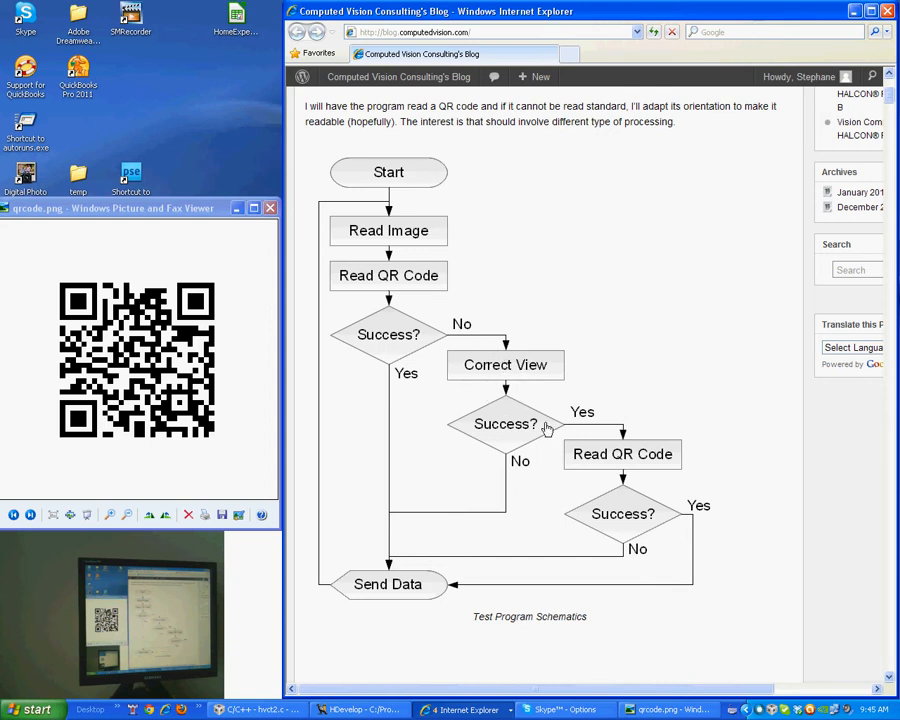
mouse_move(612, 470)
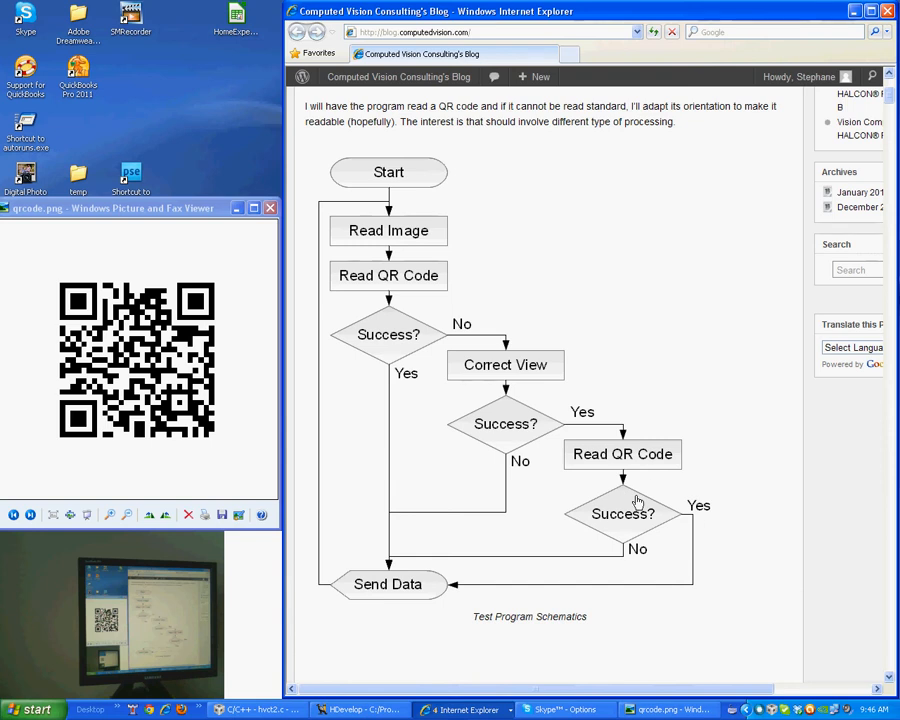
mouse_move(390, 582)
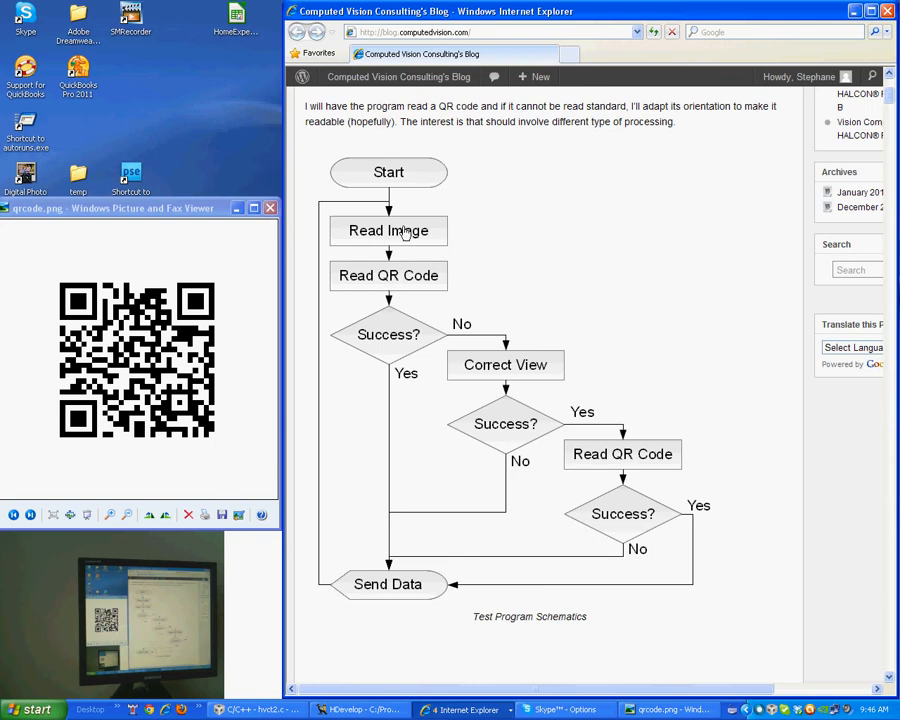
- Scroll the blog post to bring the Test Program Schematics flowchart into view
scroll(down, 3)
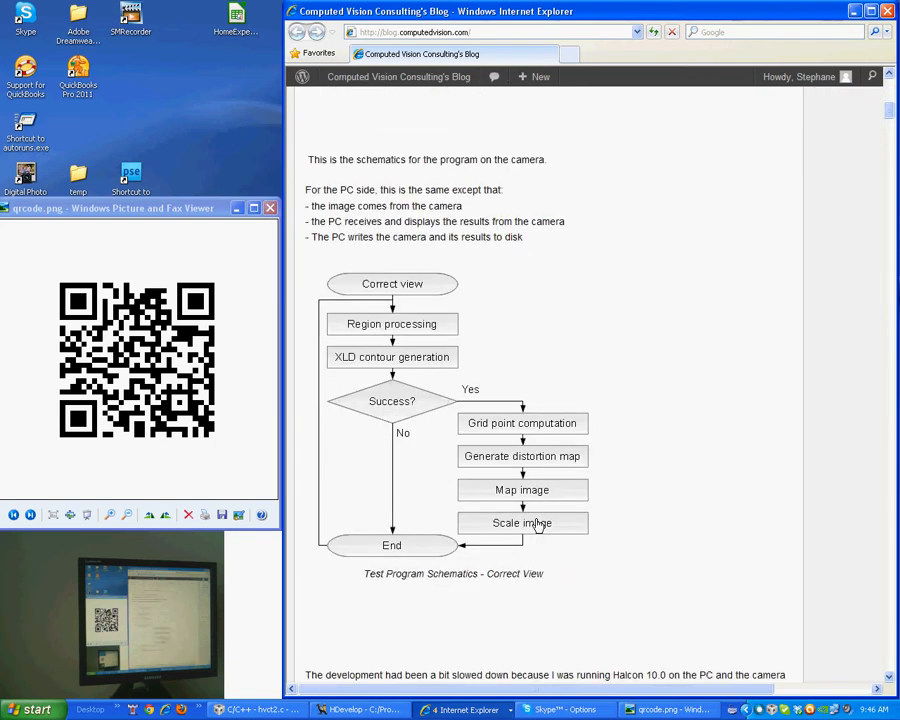
scroll(down, 3)
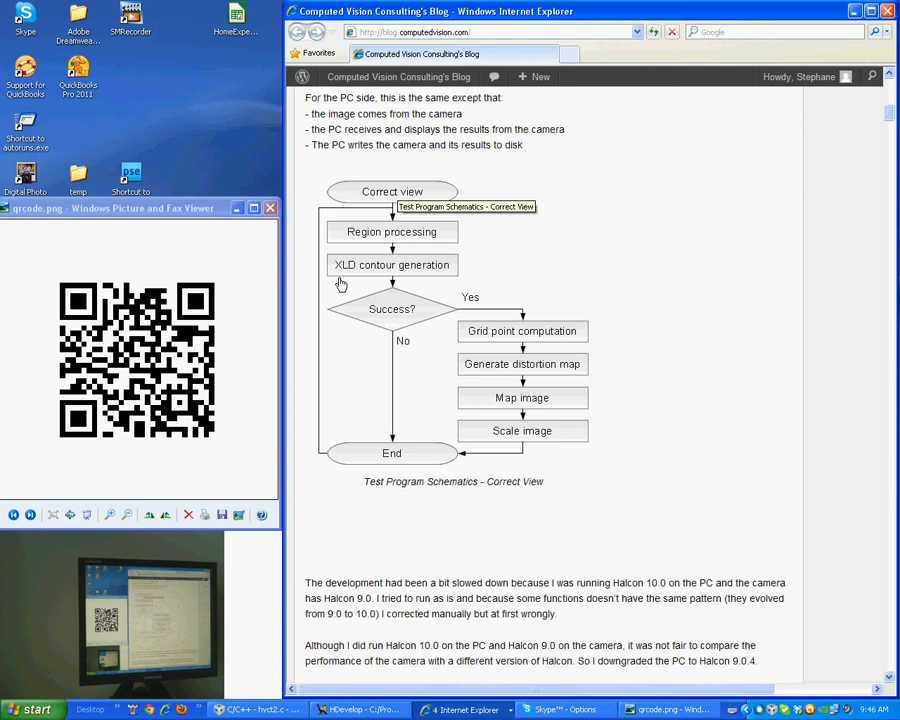
mouse_move(376, 198)
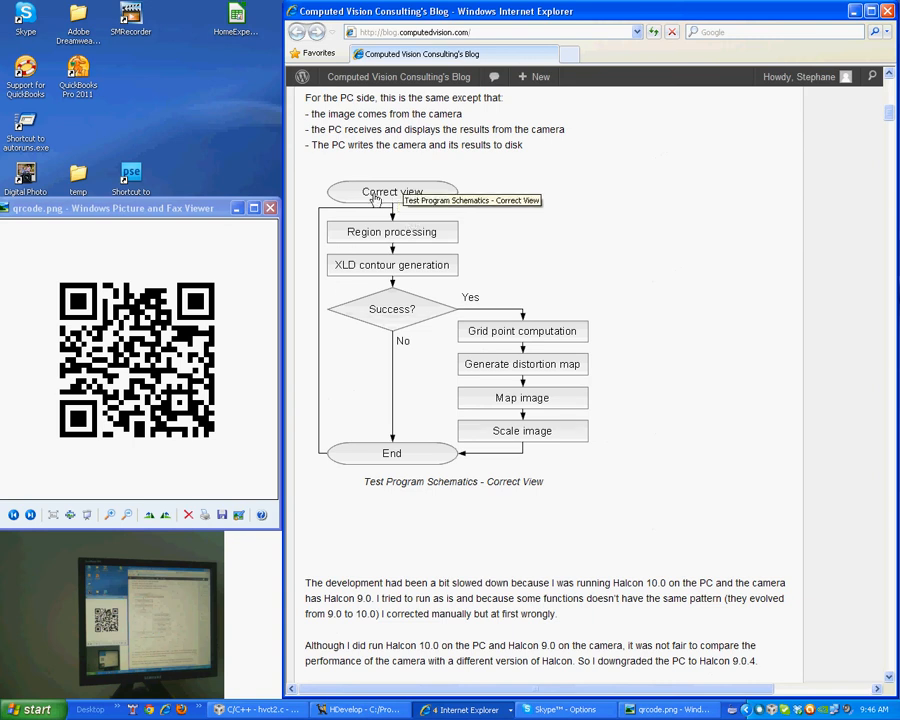
mouse_move(406, 230)
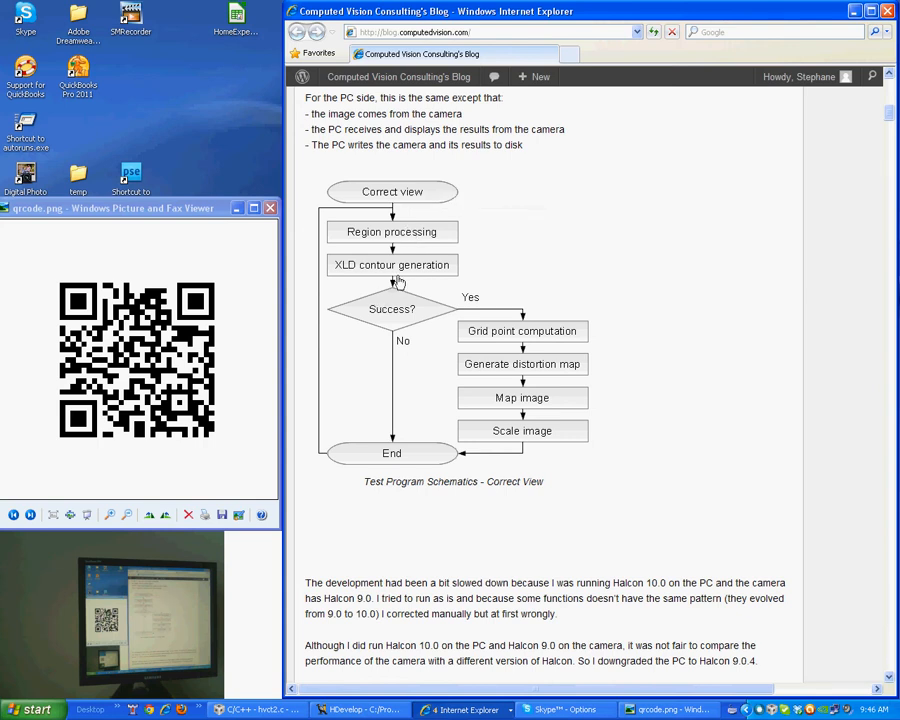
mouse_move(420, 278)
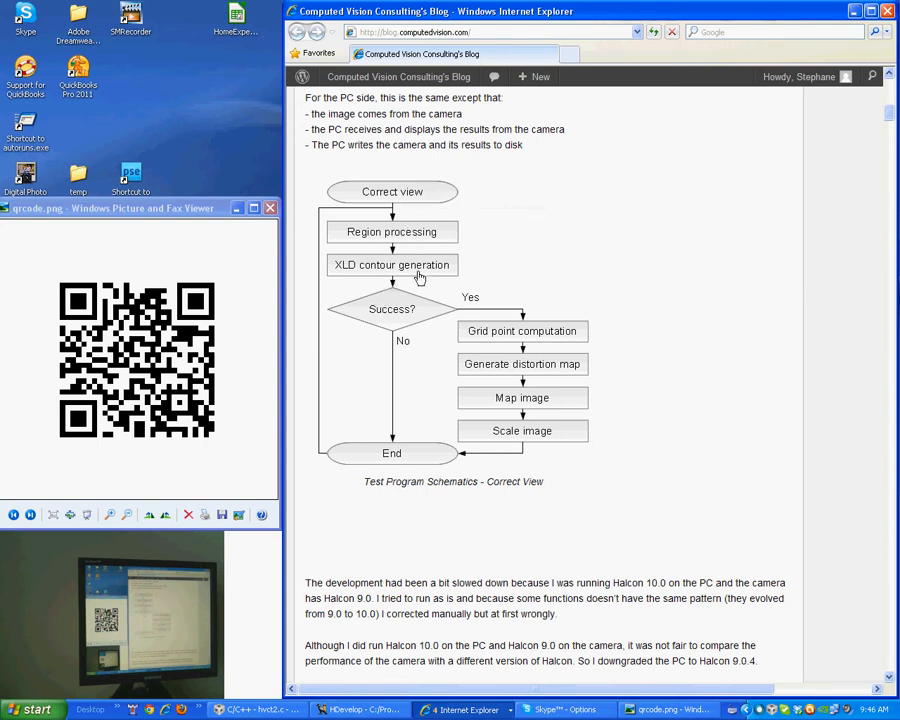
mouse_move(520, 344)
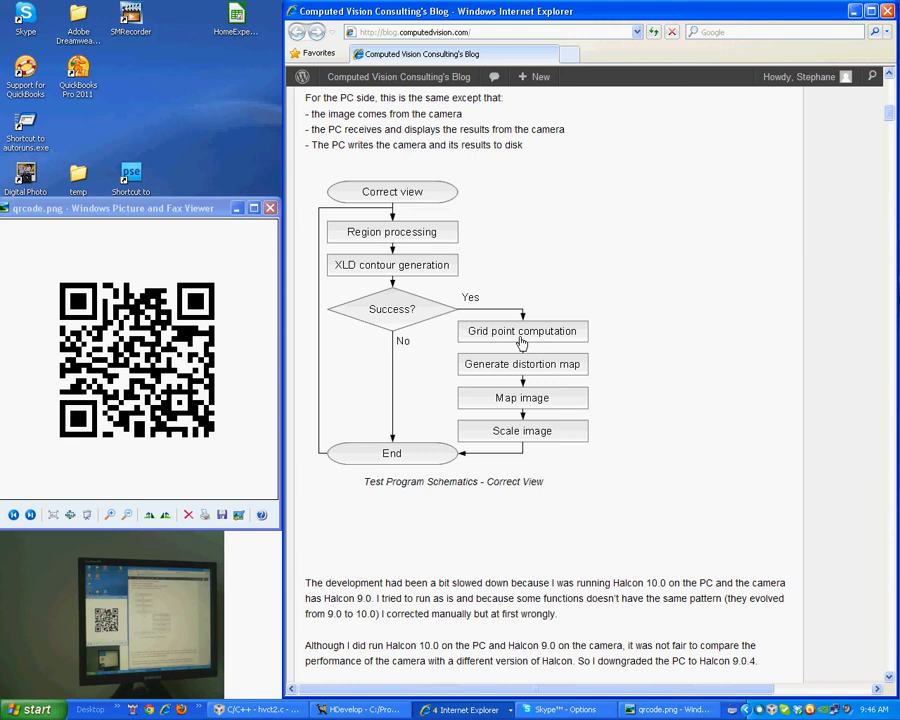
mouse_move(524, 362)
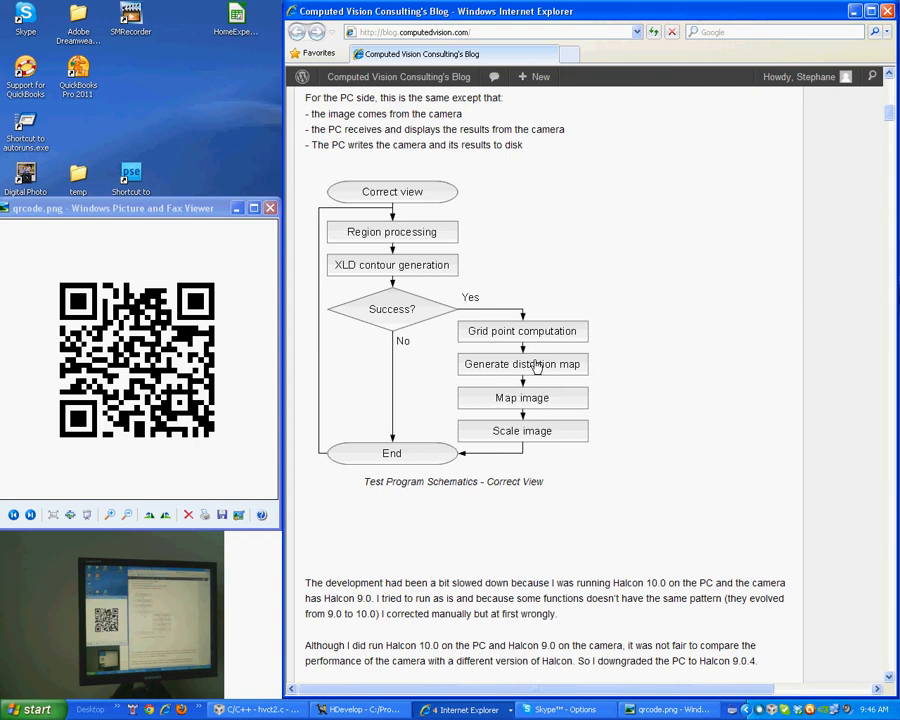
mouse_move(532, 388)
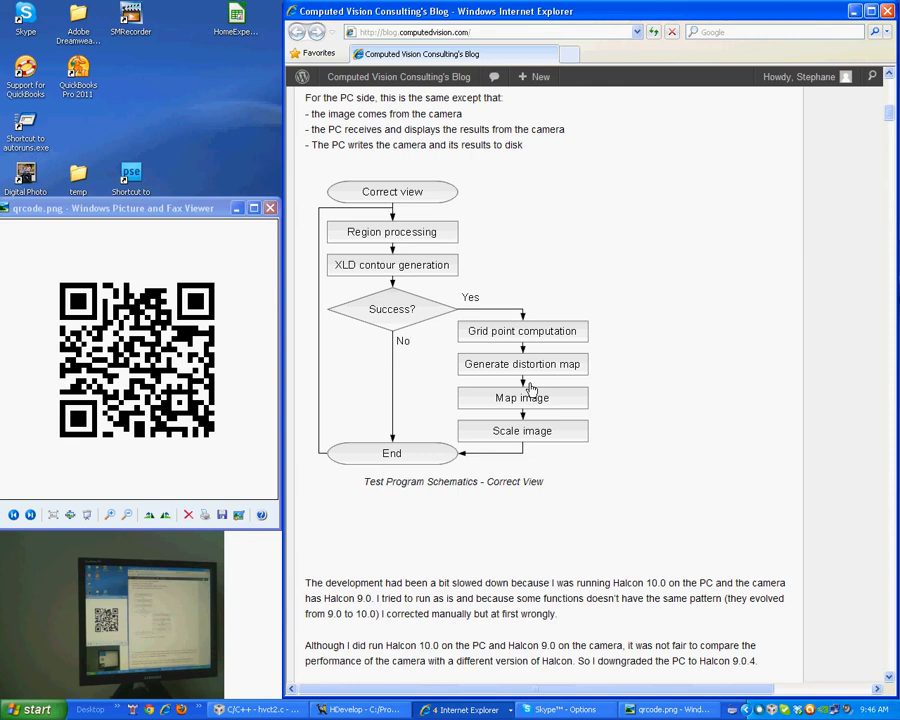
mouse_move(540, 412)
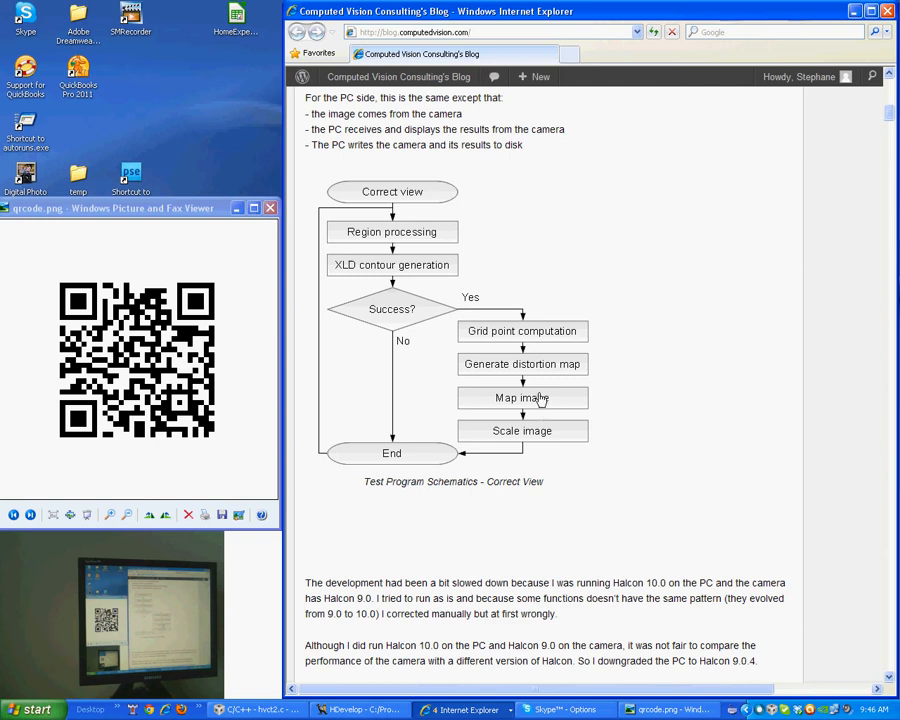
mouse_move(536, 440)
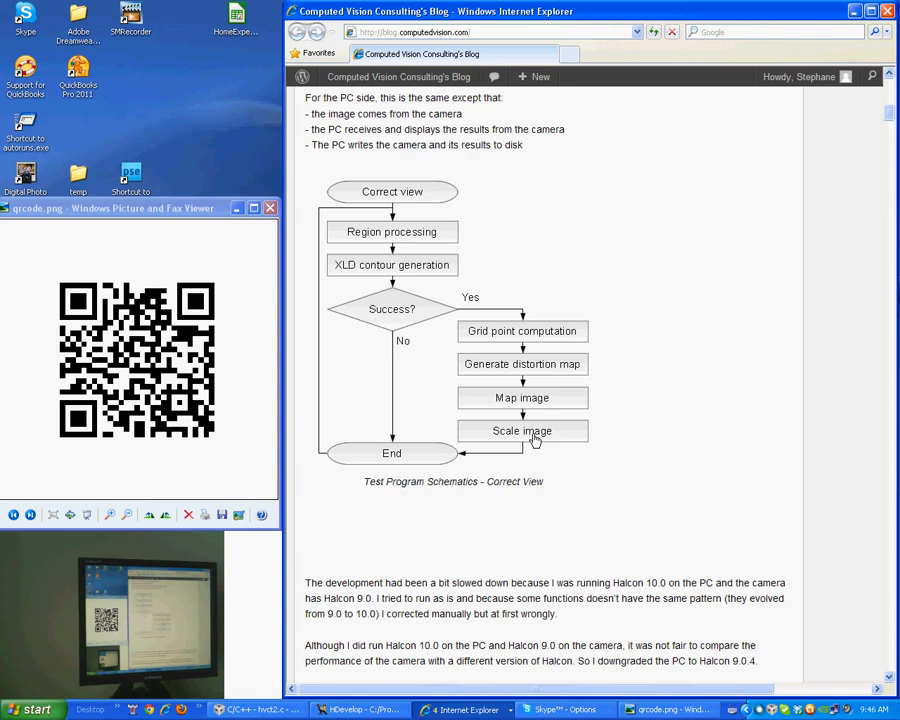
mouse_move(396, 486)
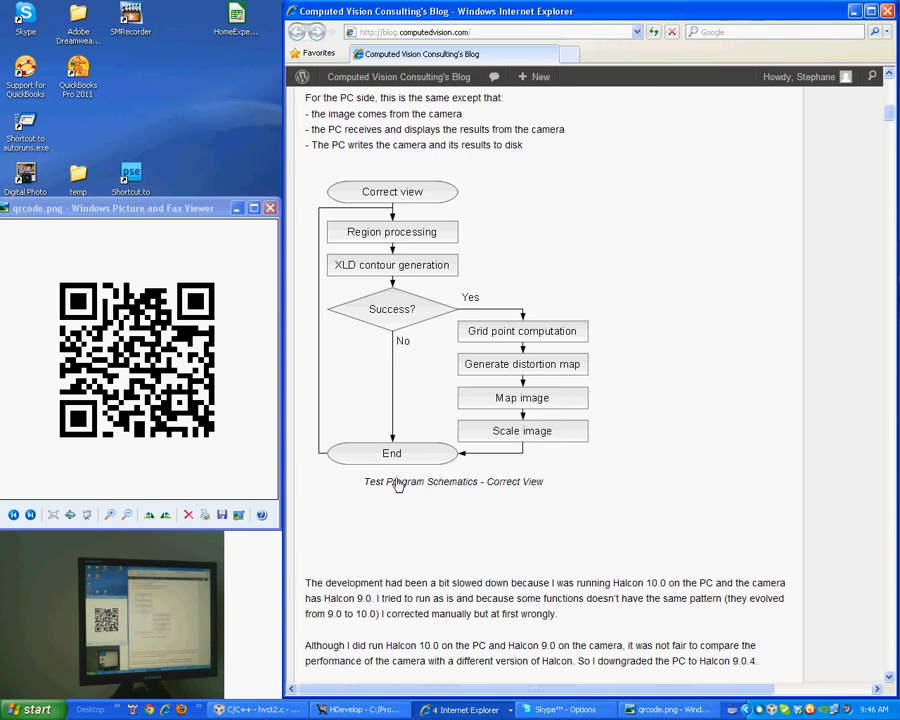
mouse_move(372, 496)
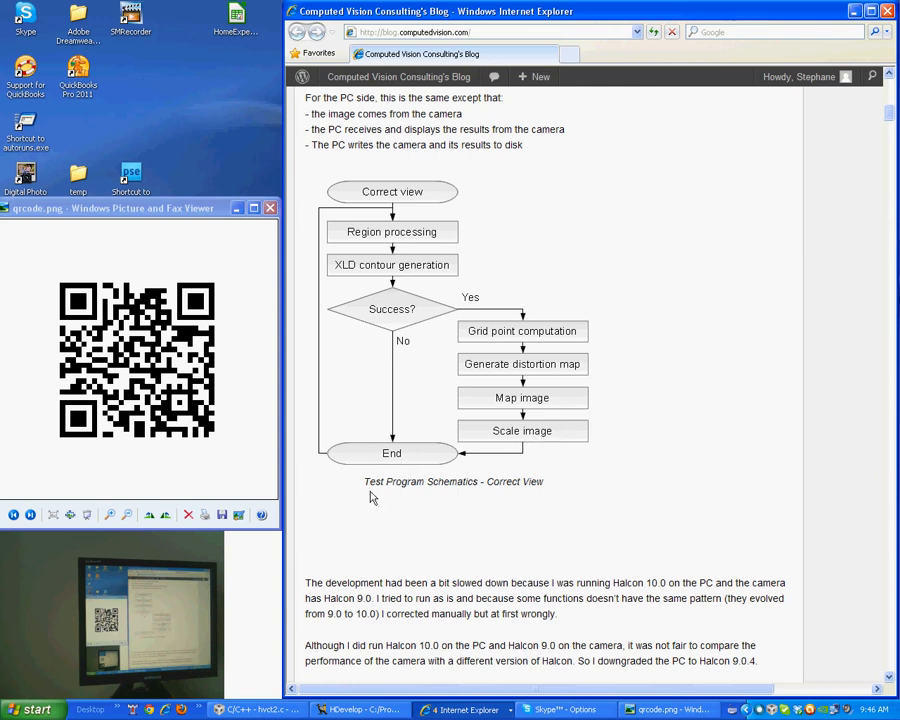
mouse_move(586, 484)
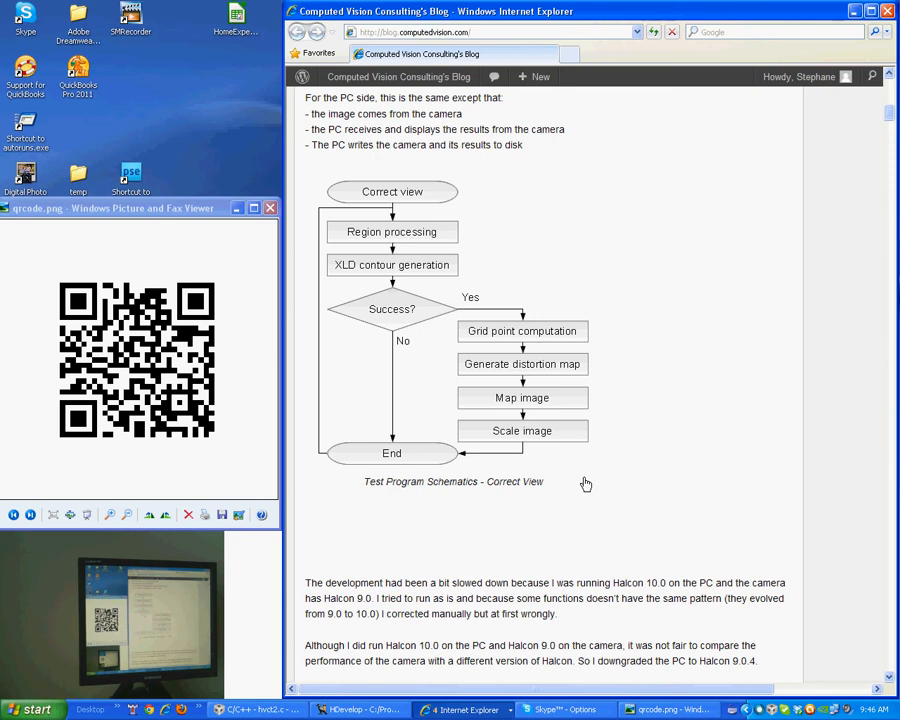
scroll(down, 3)
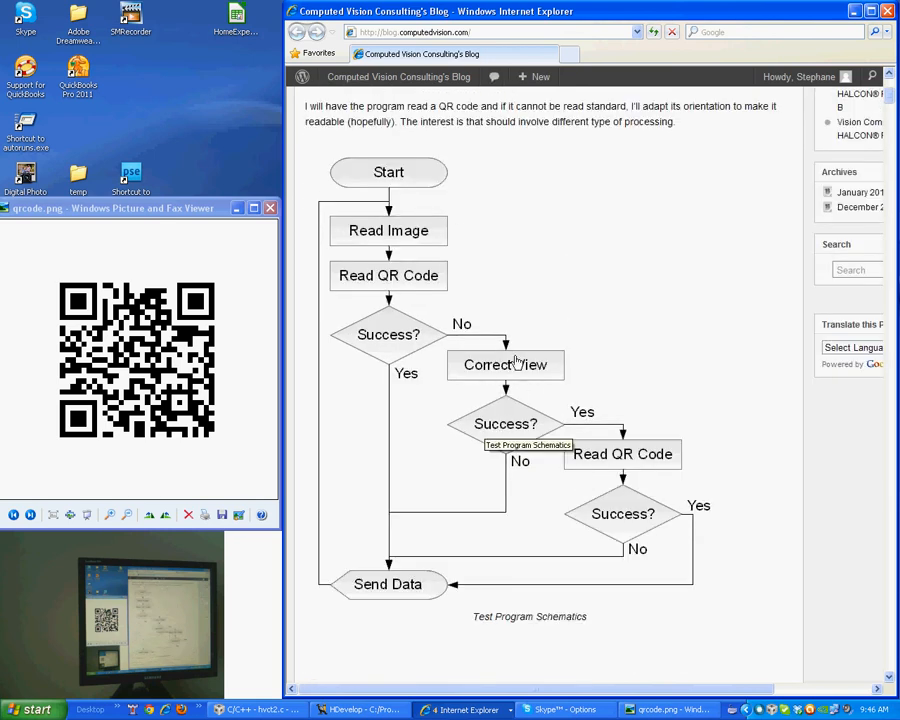
click(800, 76)
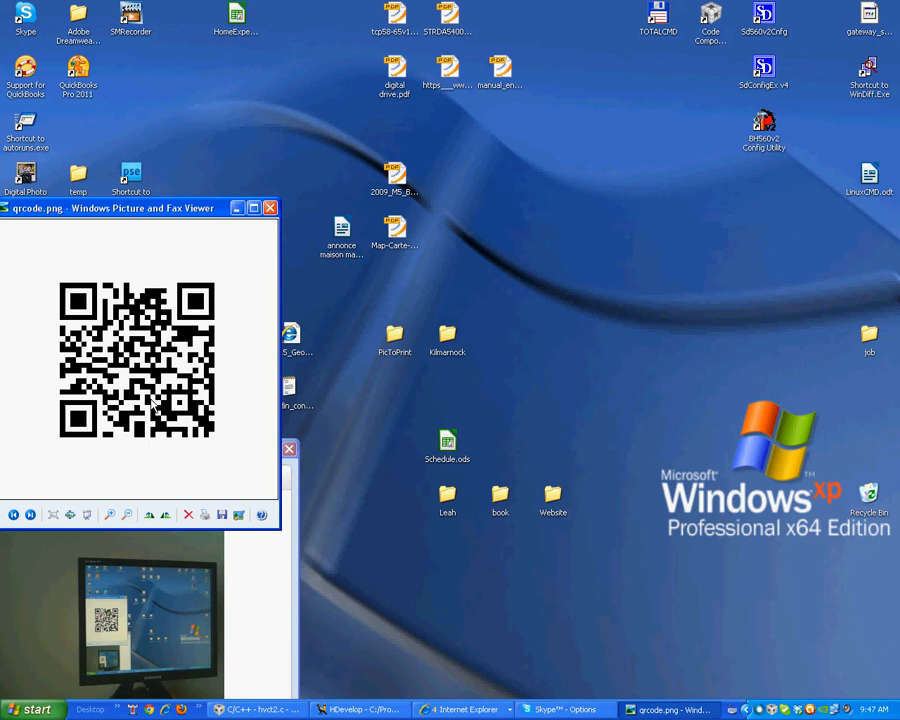
mouse_move(152, 404)
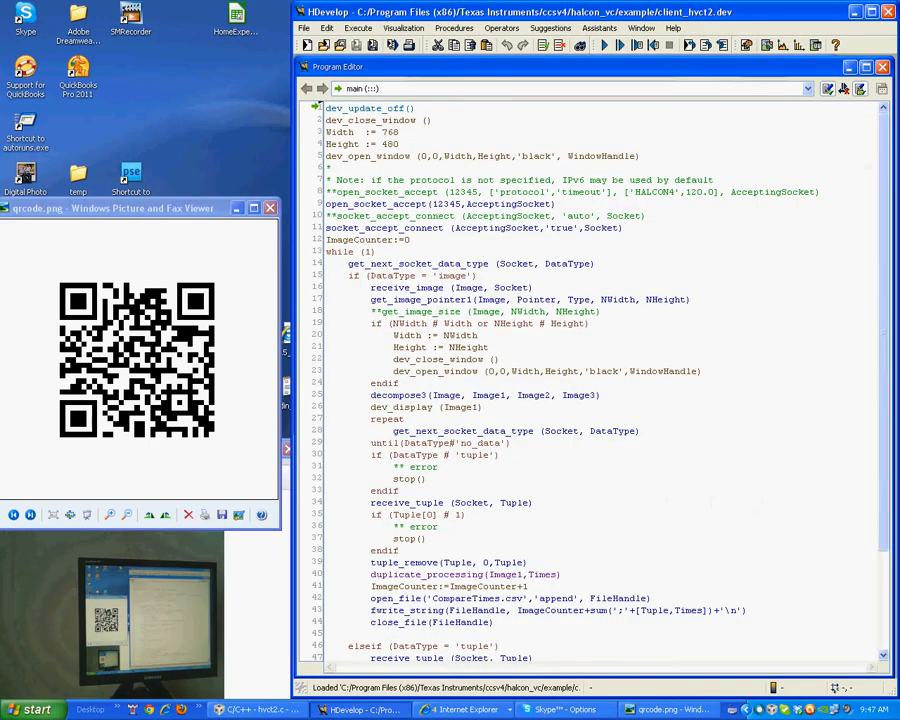
mouse_move(466, 220)
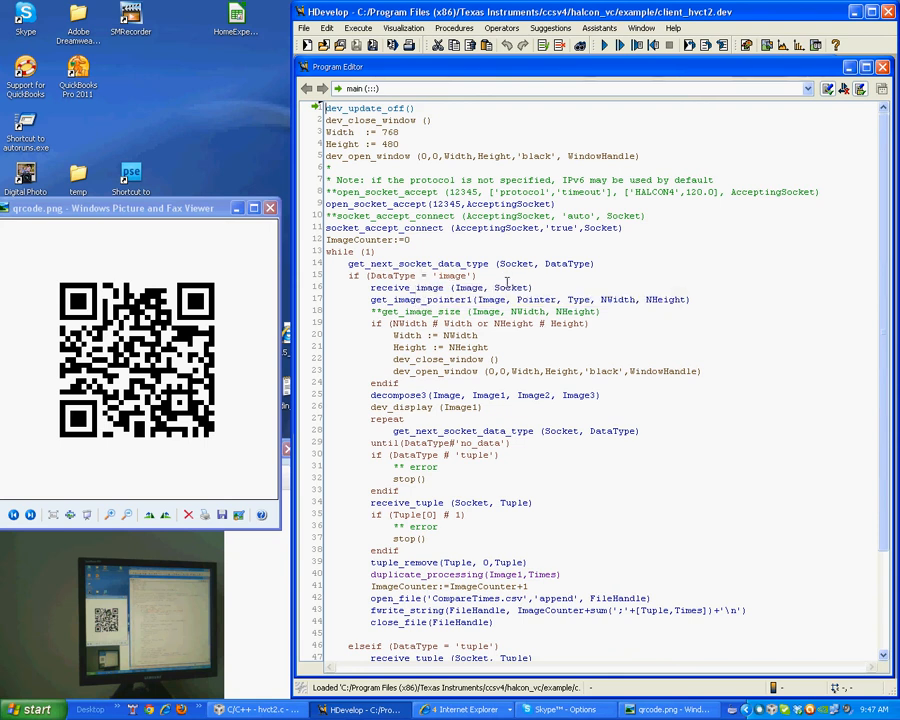
mouse_move(484, 290)
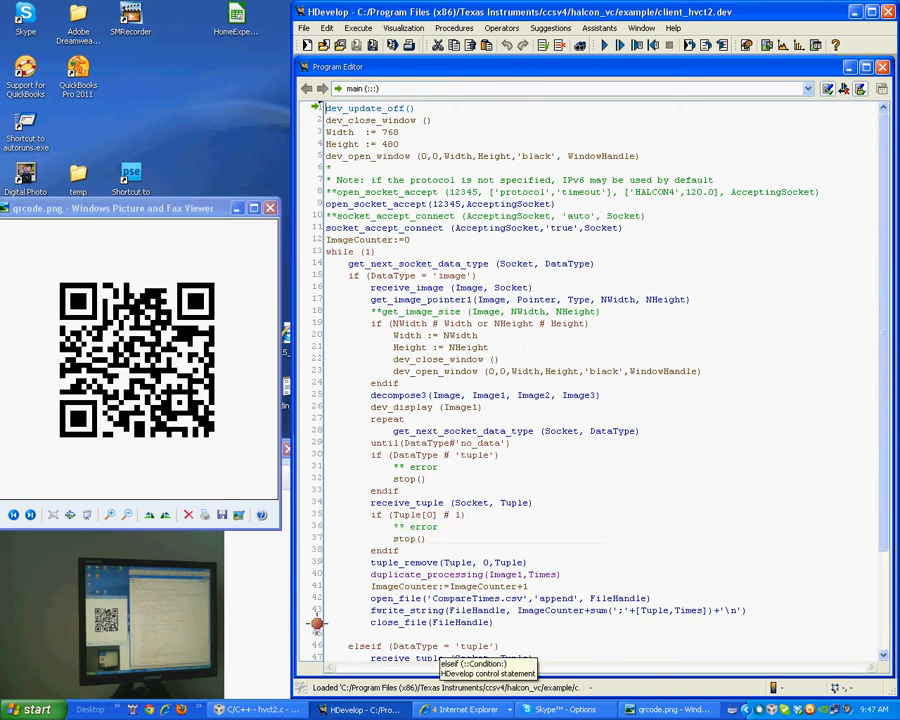
- Switch from HDevelop's client_hvct2.dev program over to the Tera Term camera terminal
click(32, 708)
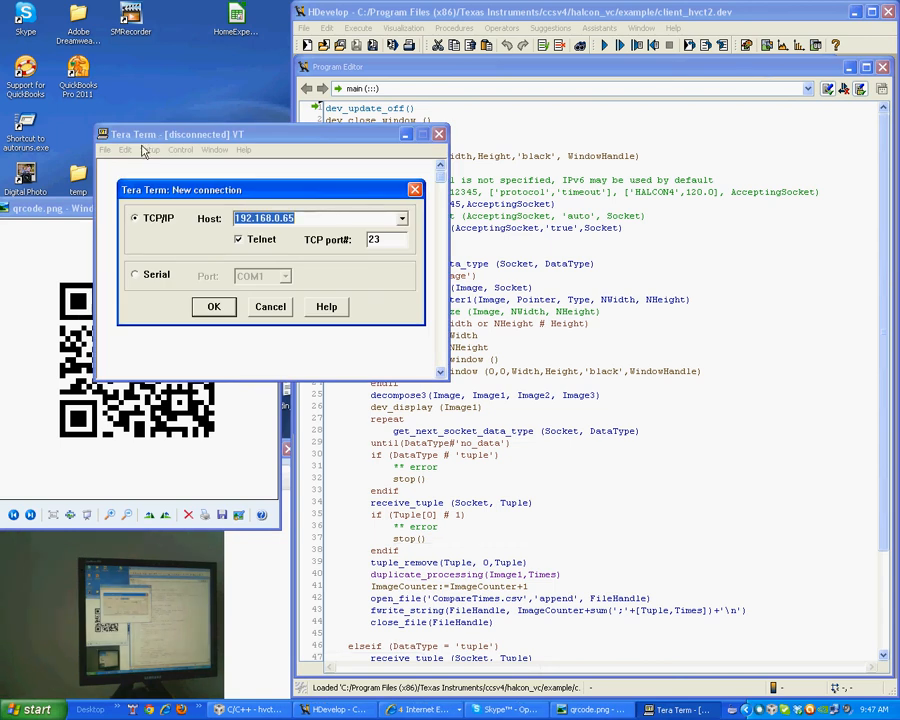
- Connect Tera Term to the camera at 192.168.0.65 and start the hvct2d decoding program
click(212, 306)
text(ls)
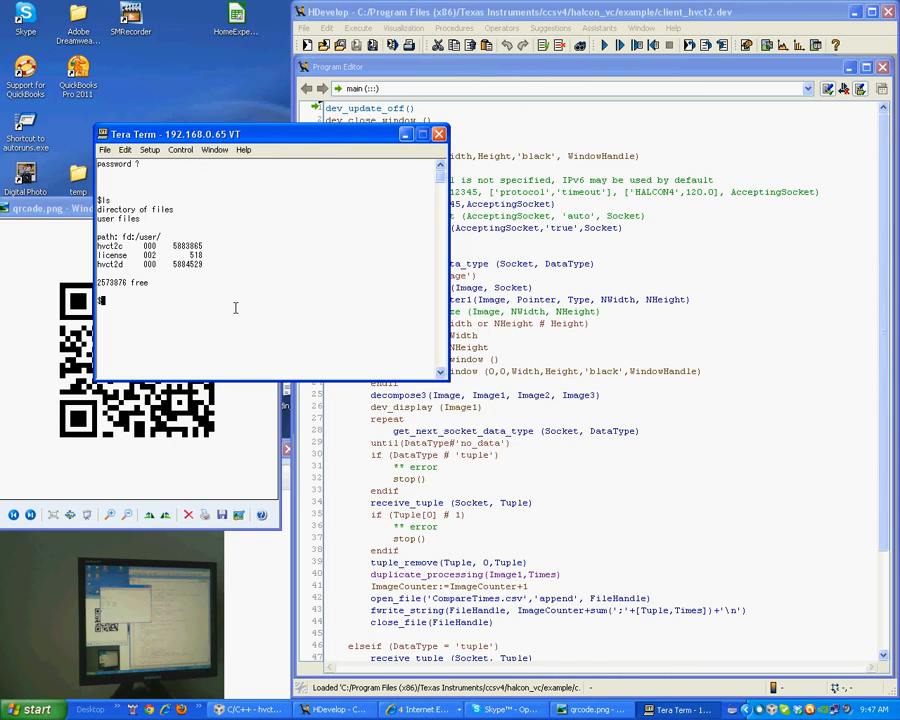
text(hvct)
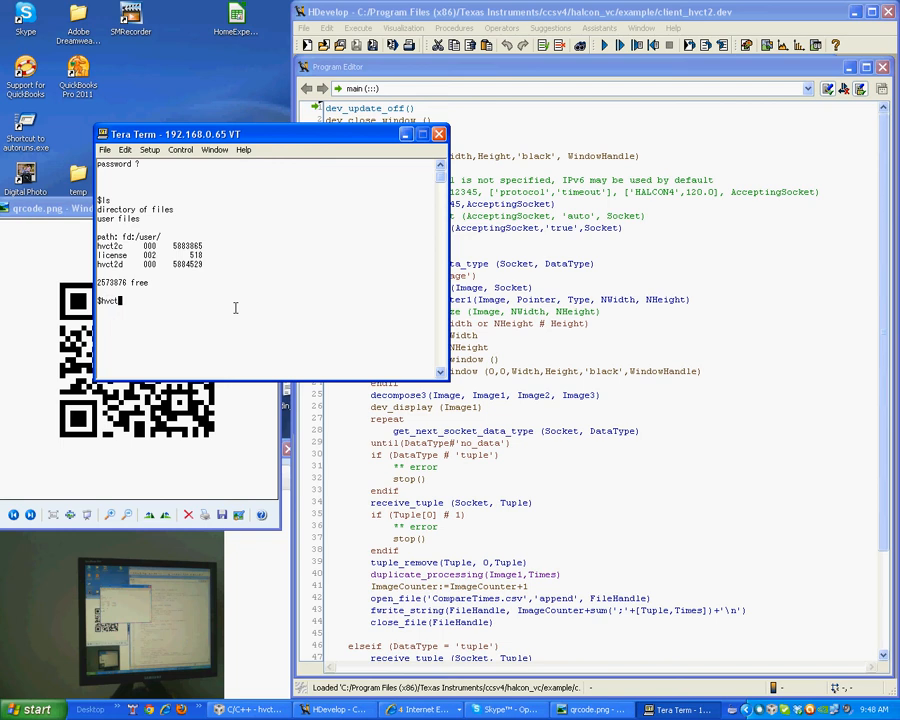
text(2d)
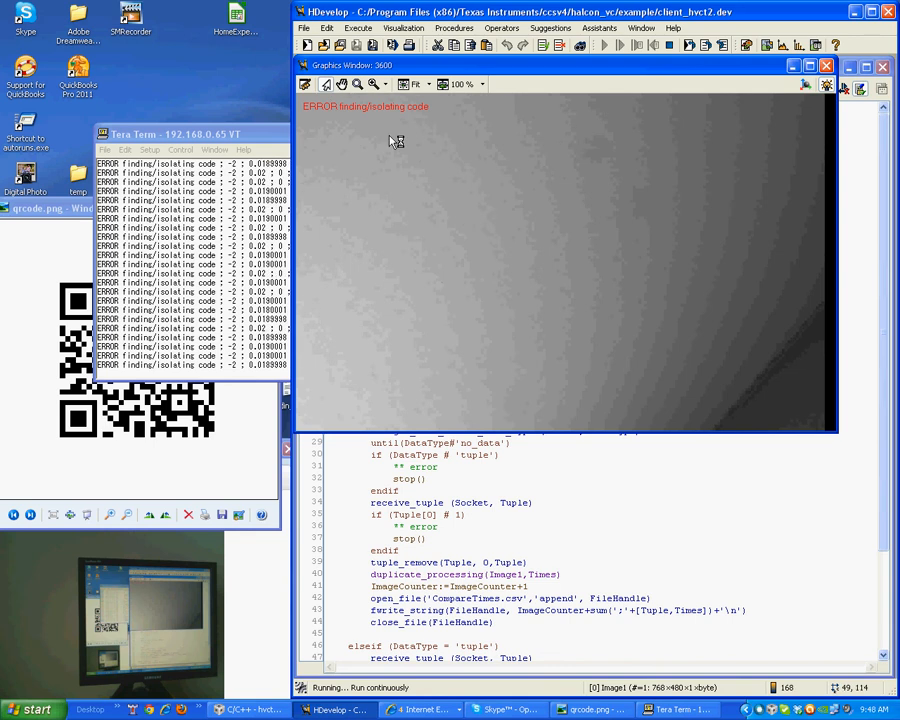
mouse_move(472, 222)
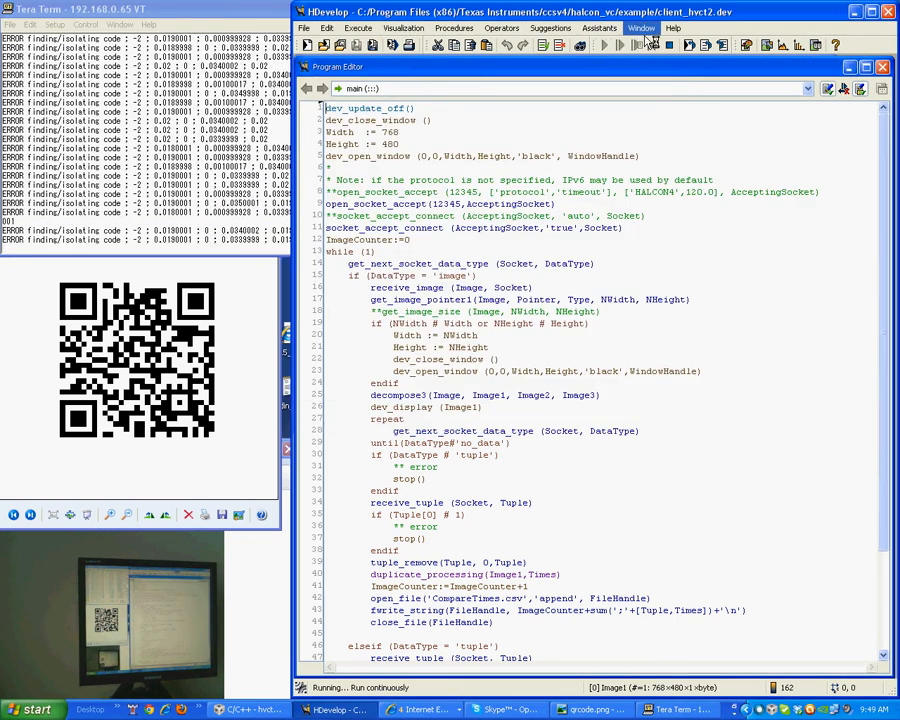
- Bring up HDevelop's Window menu while the client program runs with live images
click(642, 28)
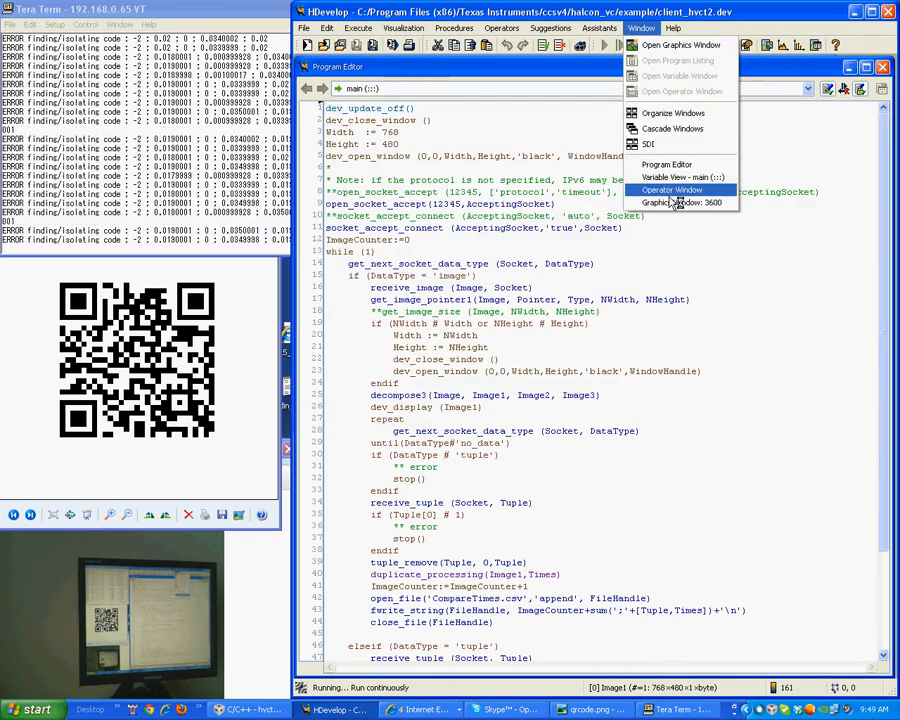
- Bring Graphics Window 3600 forward to show the QR code being found and decoded
click(660, 202)
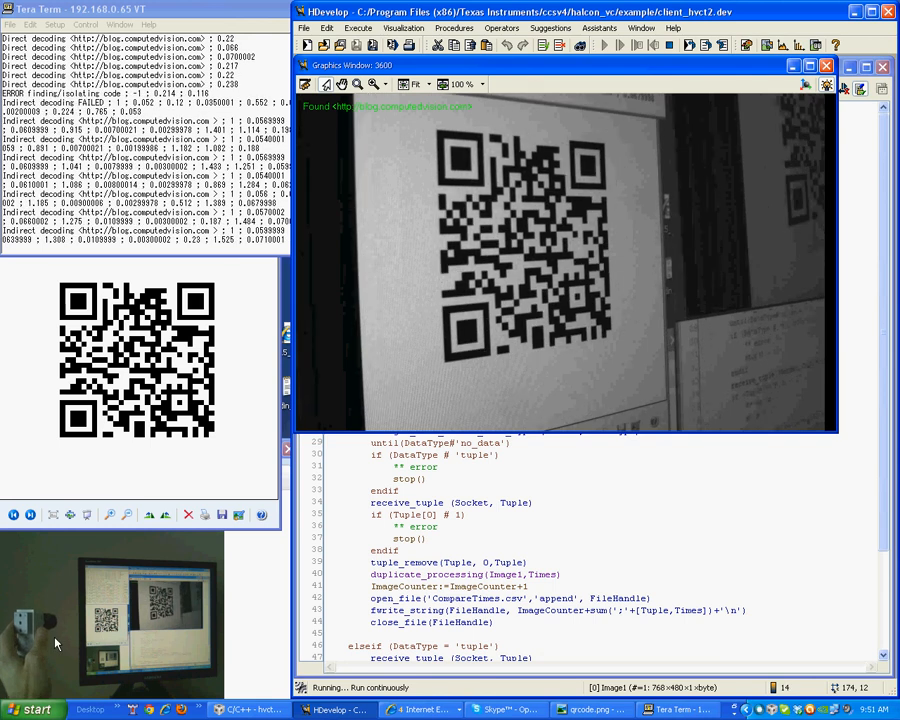
mouse_move(390, 118)
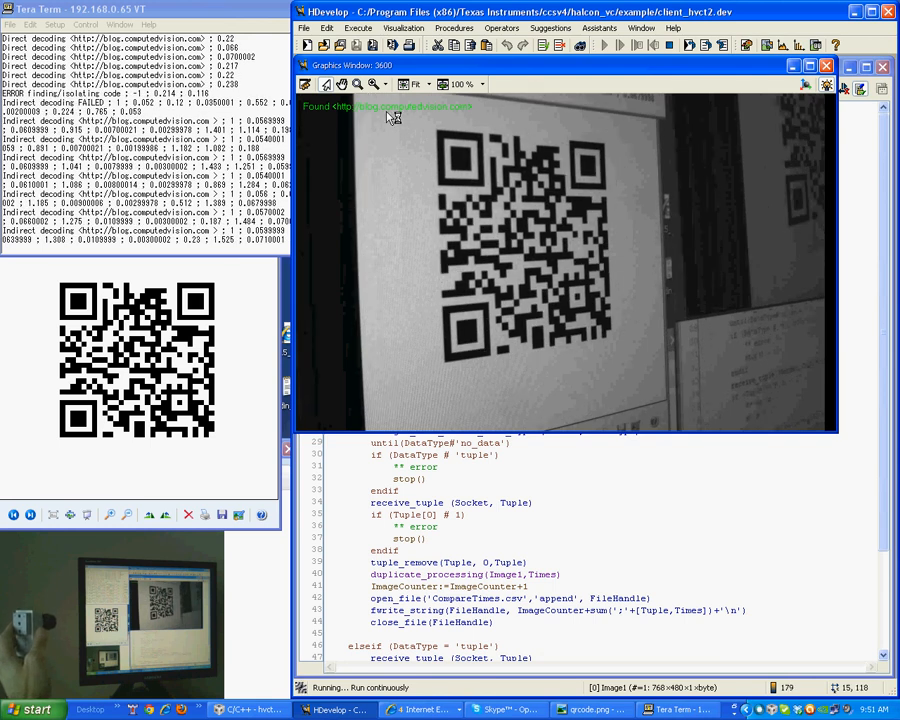